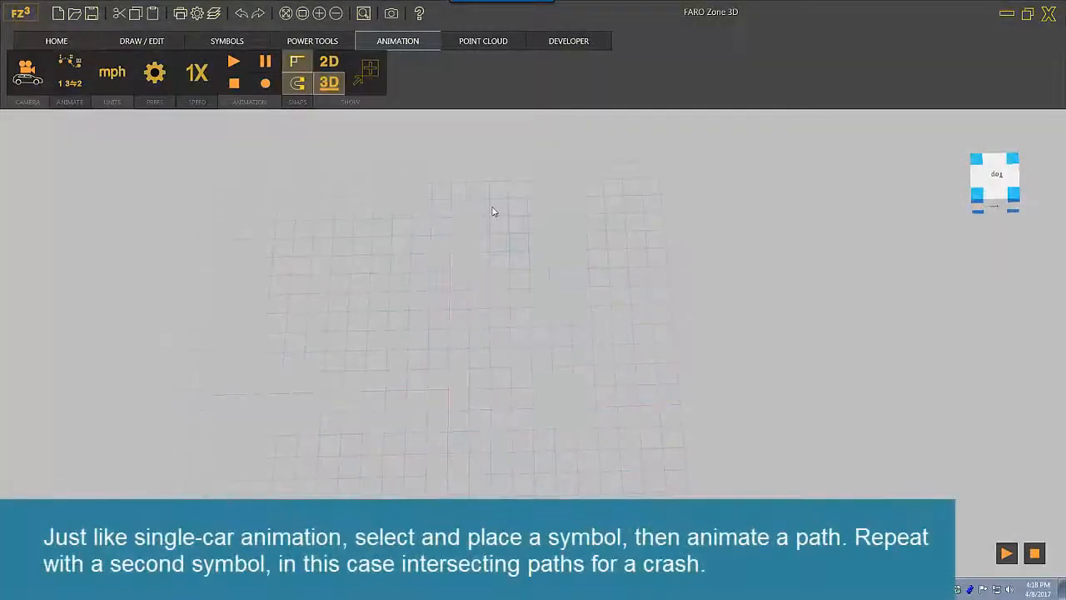
# Choose a car symbol from the Symbols library and place a second car in the scene.
pyautogui.click(225, 40)
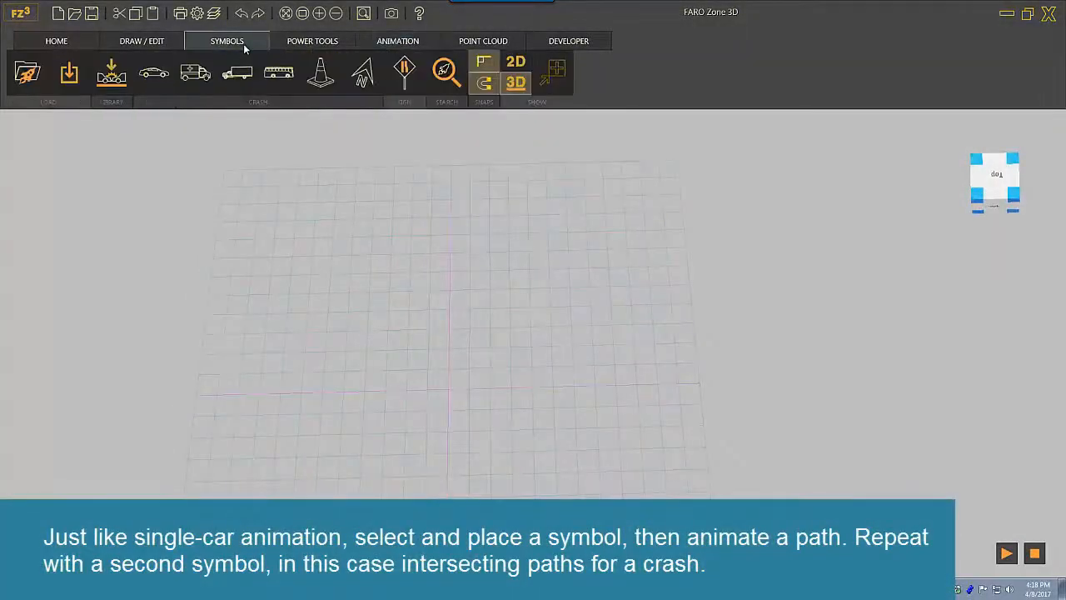
pyautogui.click(153, 73)
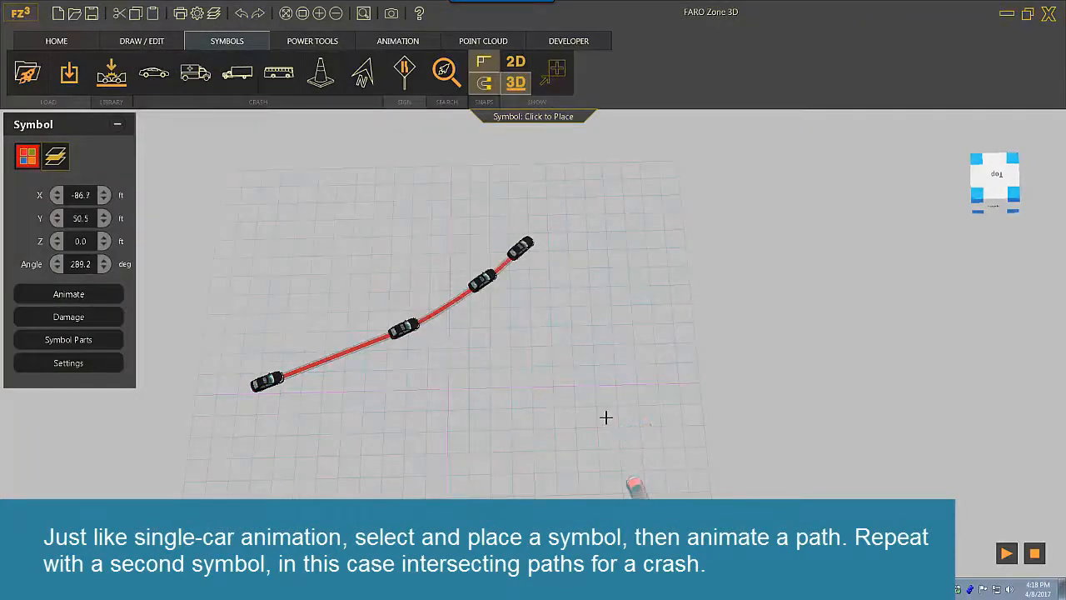
pyautogui.click(637, 495)
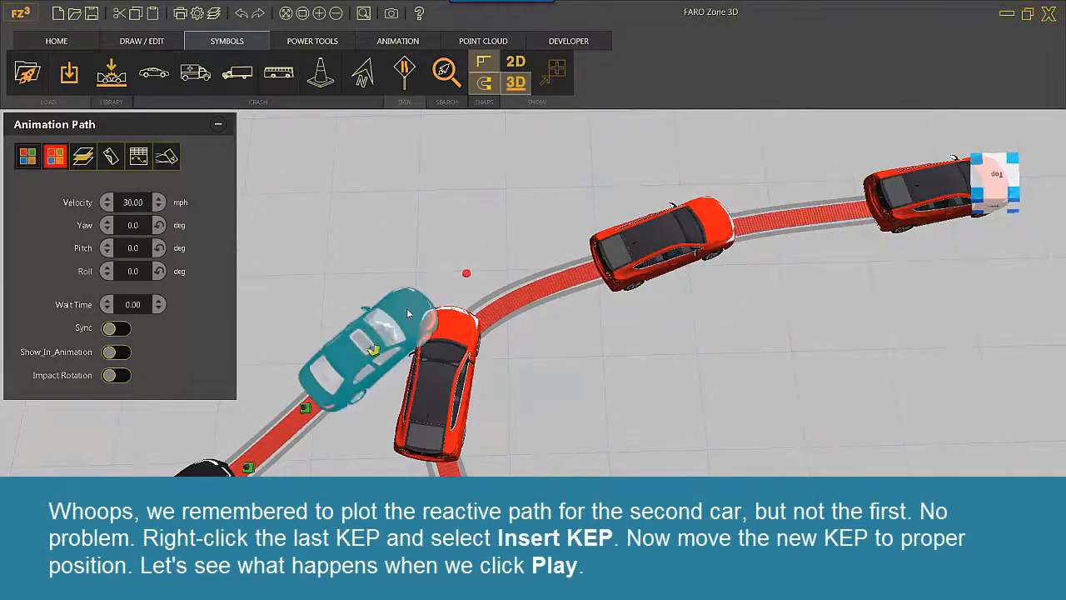
# Insert a new KEP after the last key point on the car's path.
pyautogui.rightClick(408, 313)
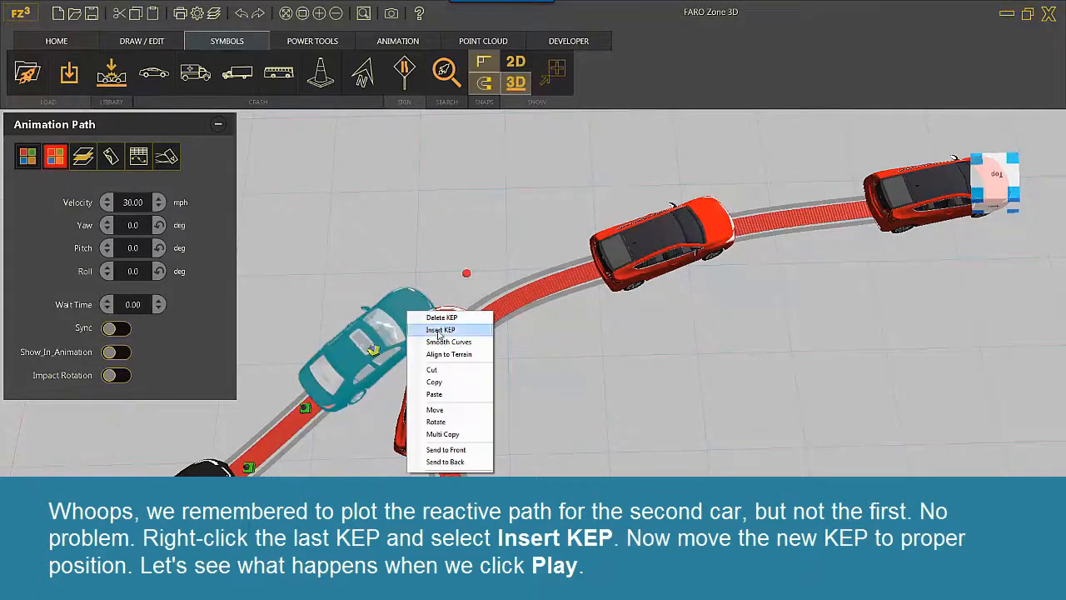
pyautogui.click(442, 330)
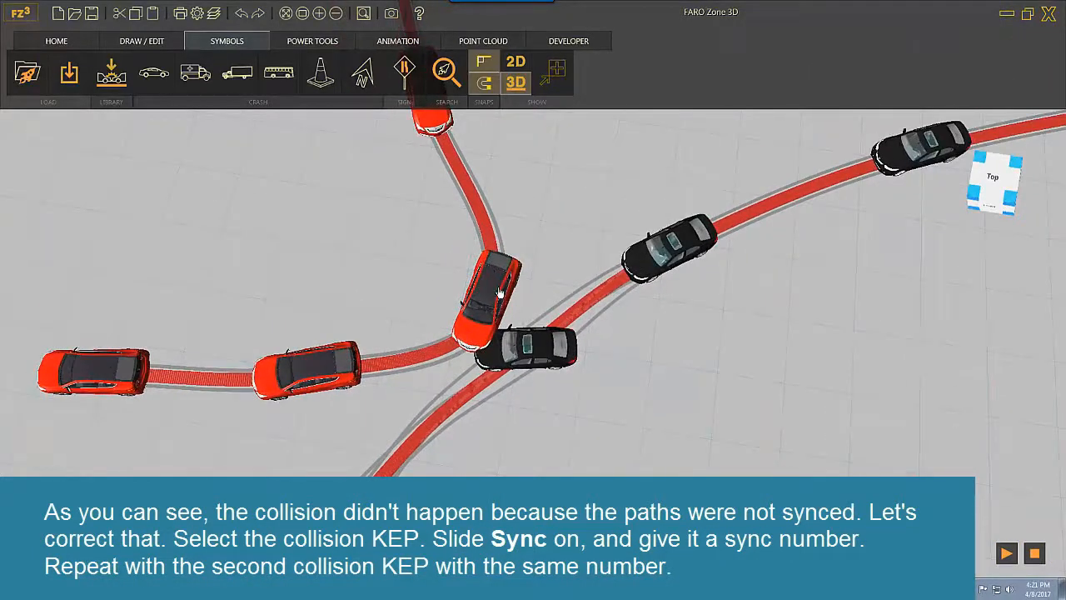
# Enable Sync on the red car's collision KEP, then select and deselect the other car's key point.
pyautogui.click(483, 299)
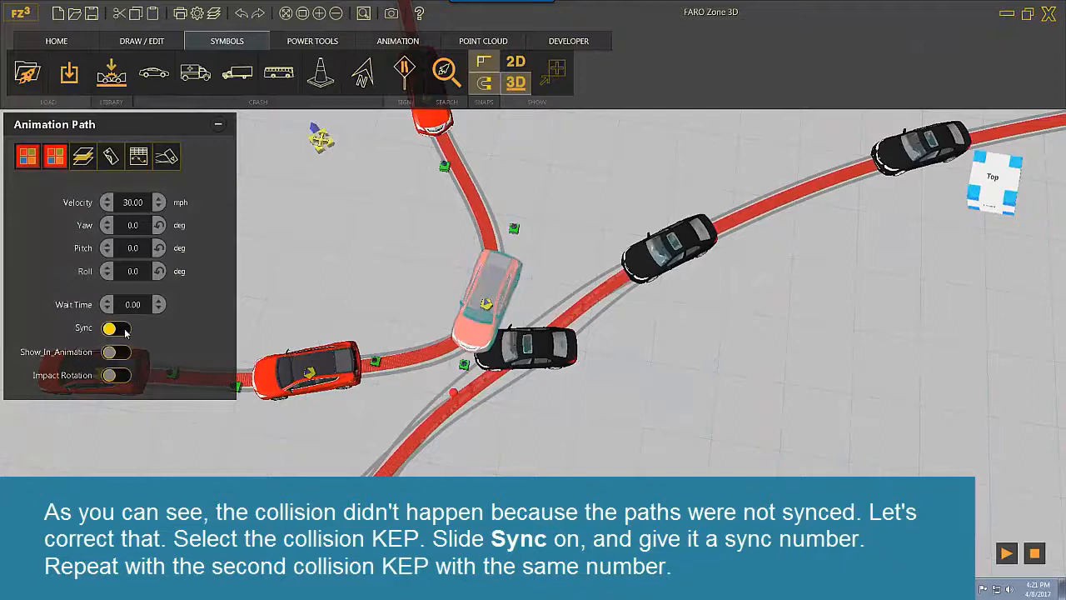
pyautogui.click(115, 327)
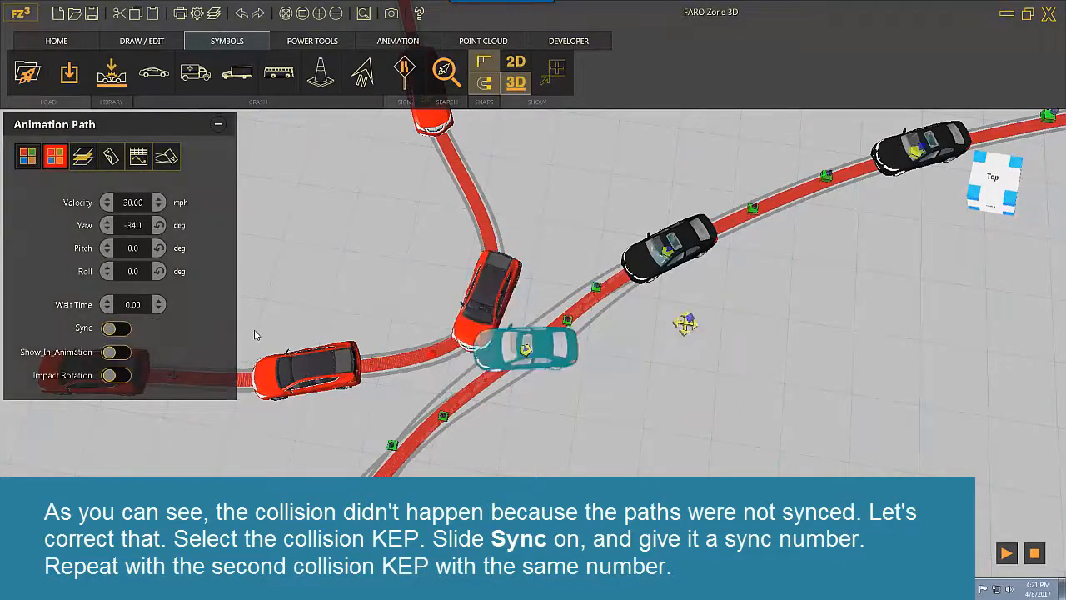
pyautogui.click(117, 328)
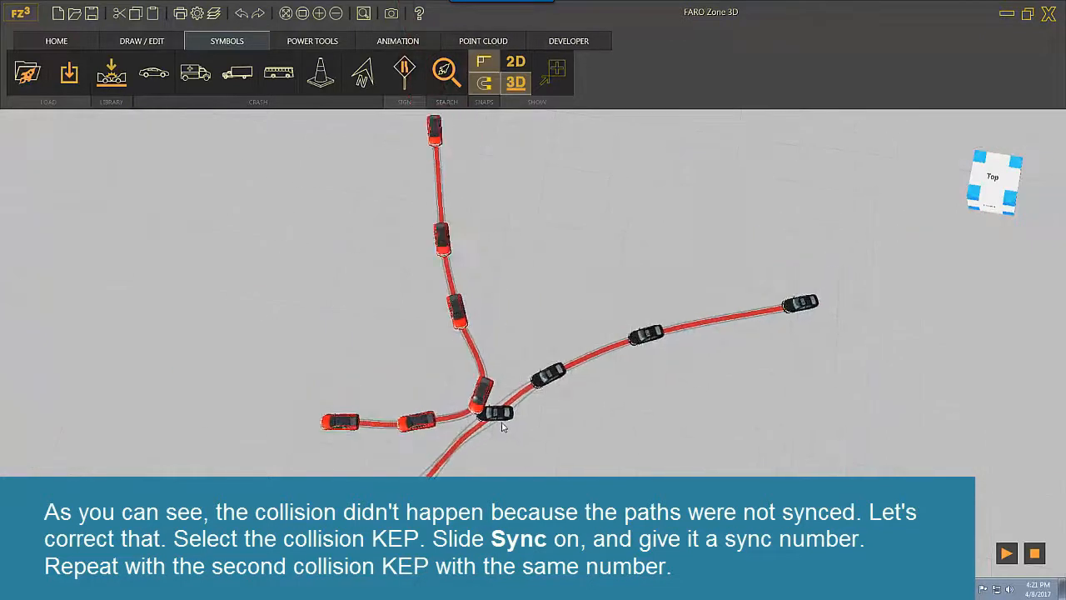
pyautogui.click(1007, 553)
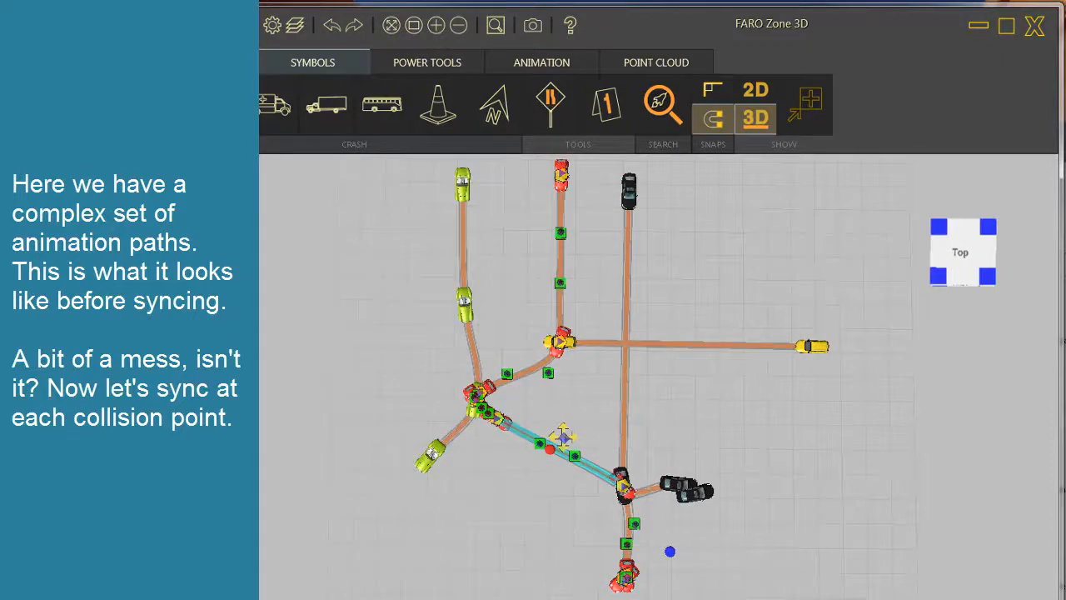
pyautogui.moveTo(549, 305)
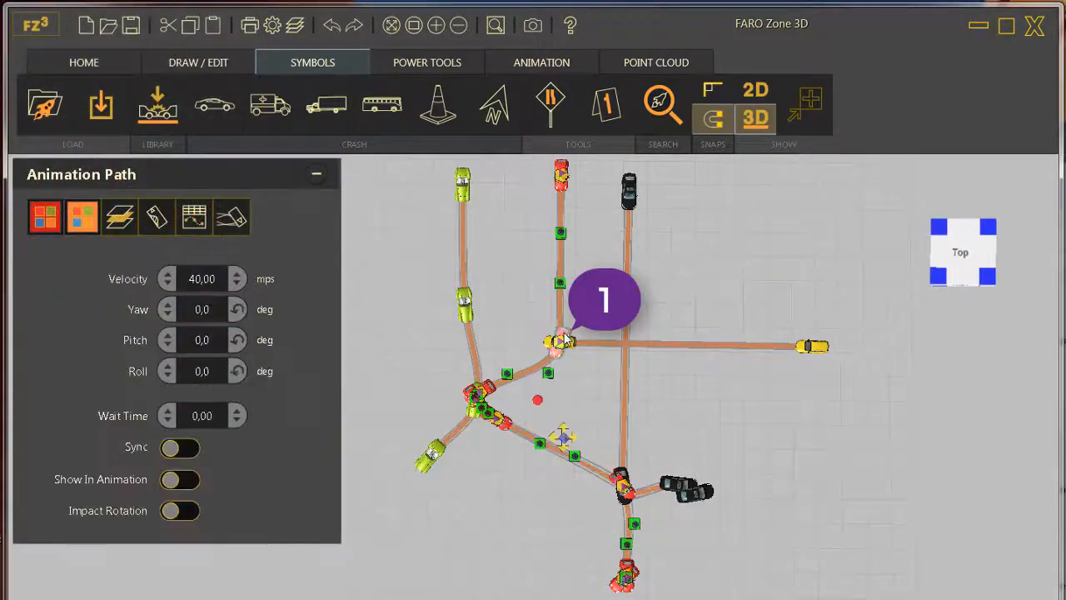
# Enable Sync number 1 on both cars' key points at collision point 1.
pyautogui.click(180, 447)
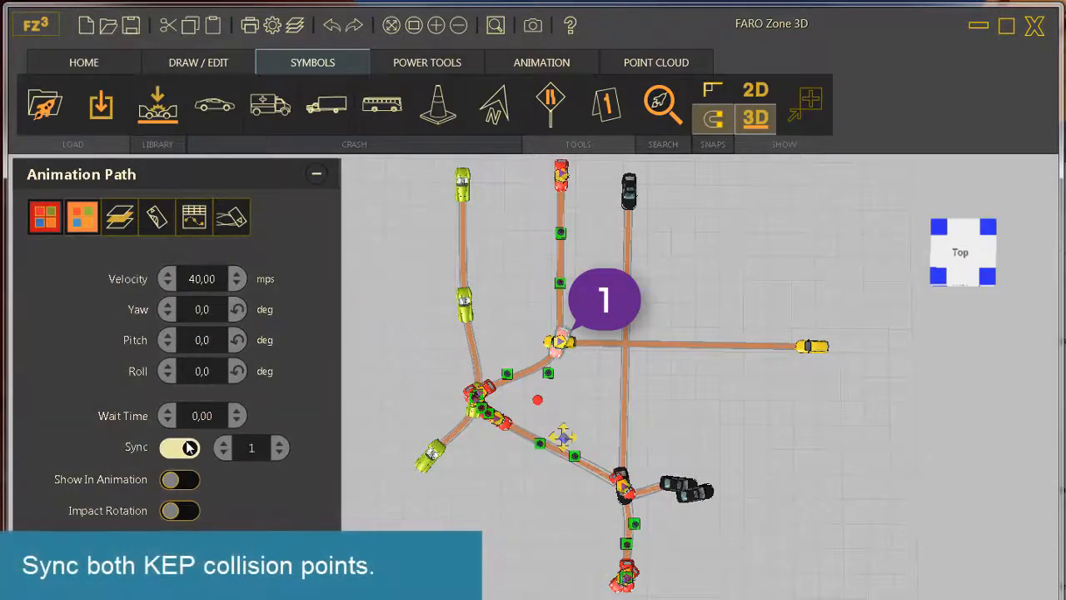
pyautogui.click(179, 447)
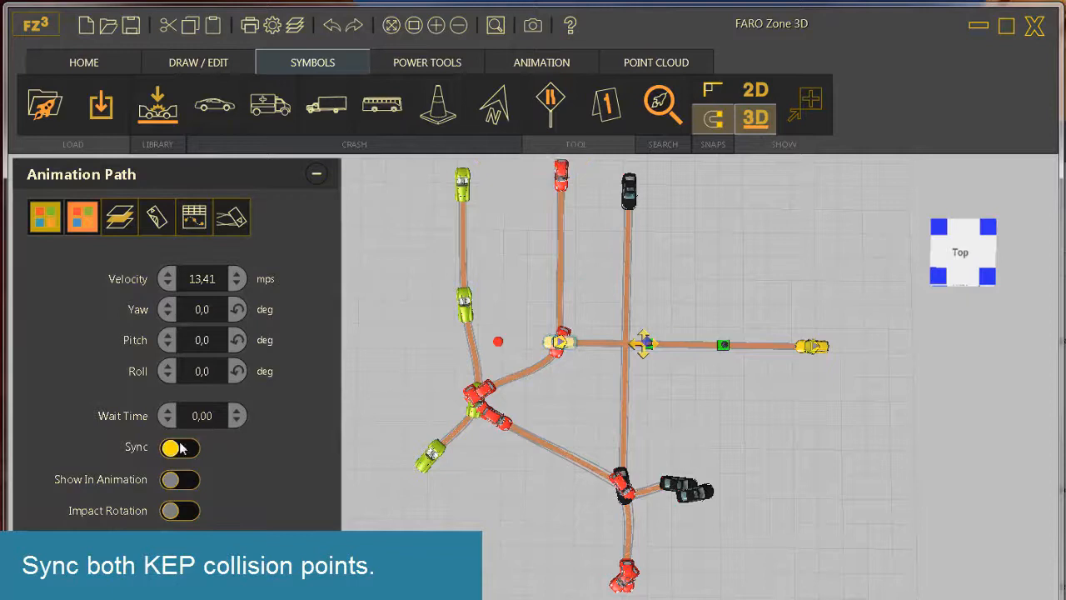
pyautogui.click(179, 448)
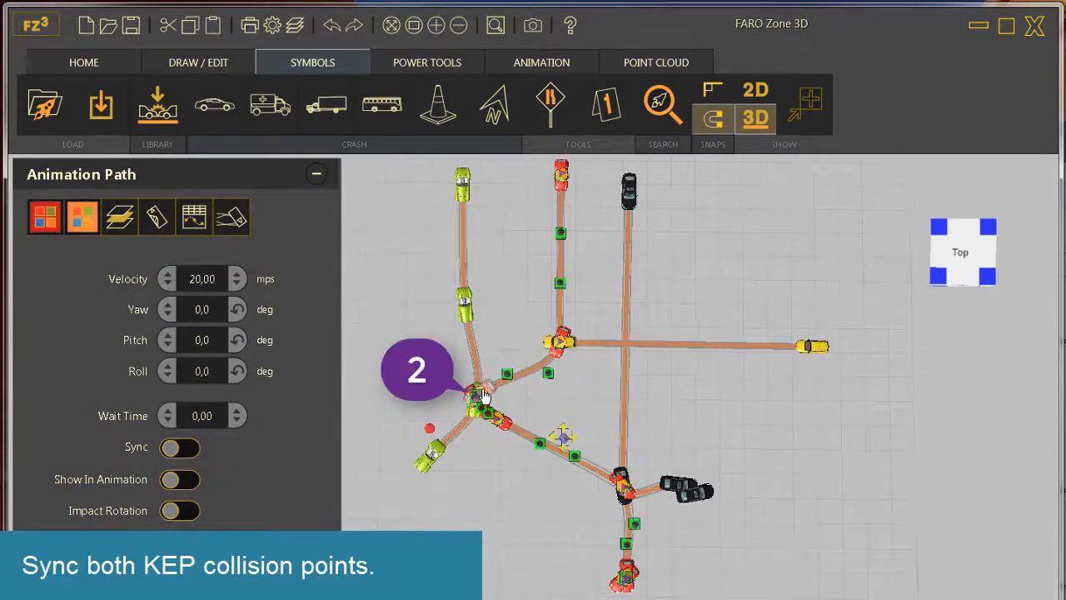
# Enable Sync with number 2 on both cars' key points at collision point 2.
pyautogui.click(180, 448)
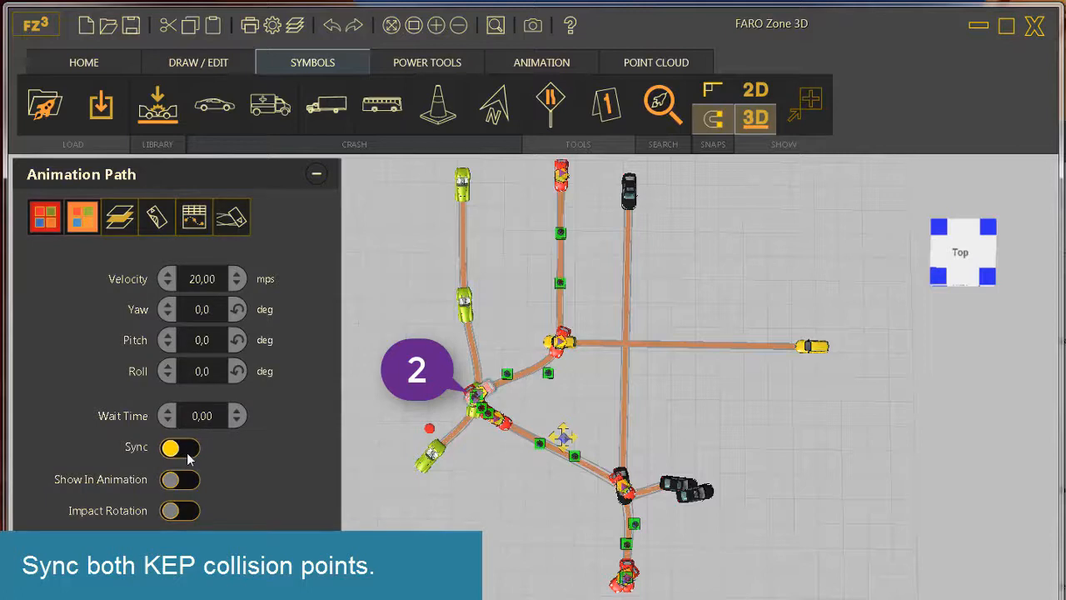
pyautogui.click(179, 447)
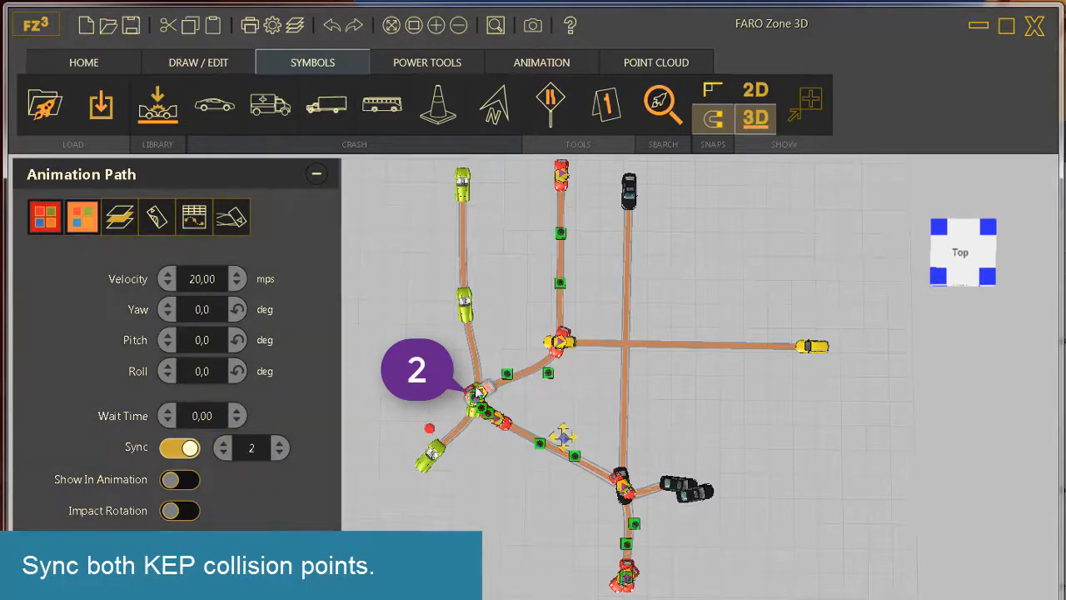
pyautogui.click(179, 447)
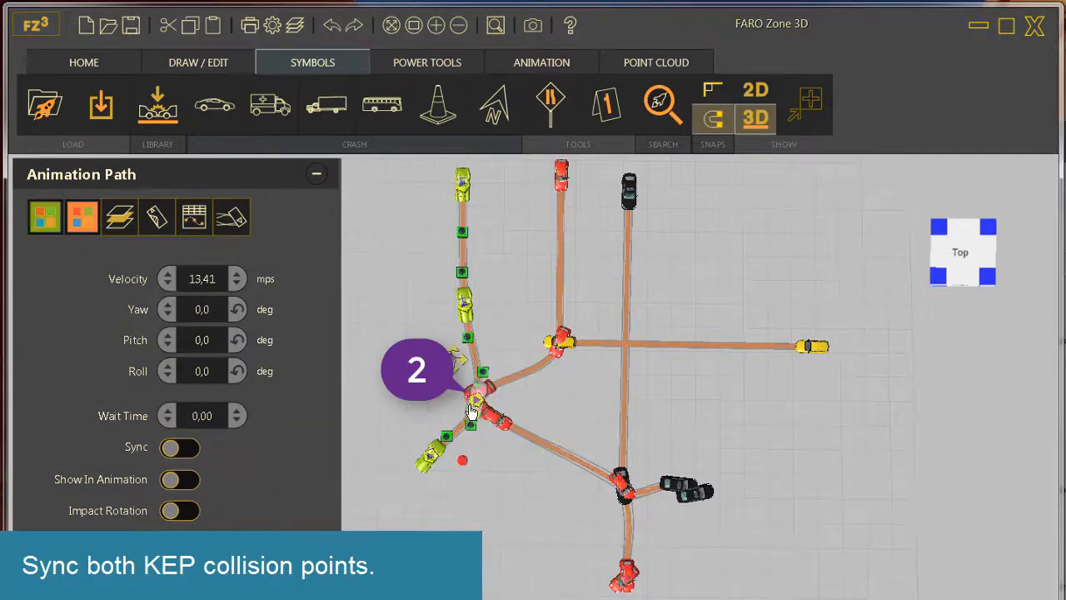
pyautogui.click(180, 448)
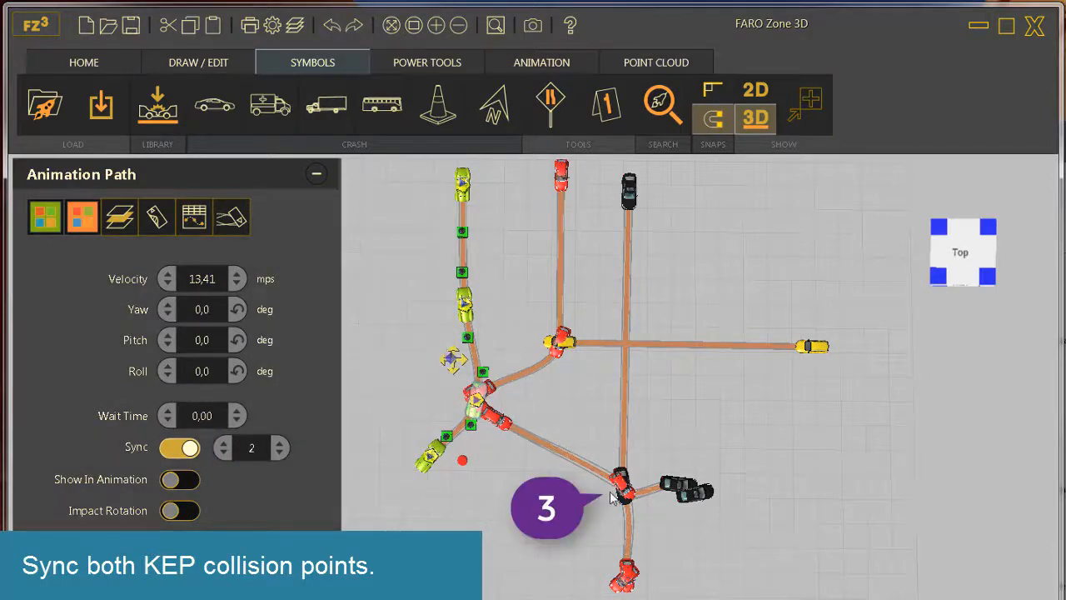
# Enable Sync on both cars' key points at collision point 3.
pyautogui.click(179, 447)
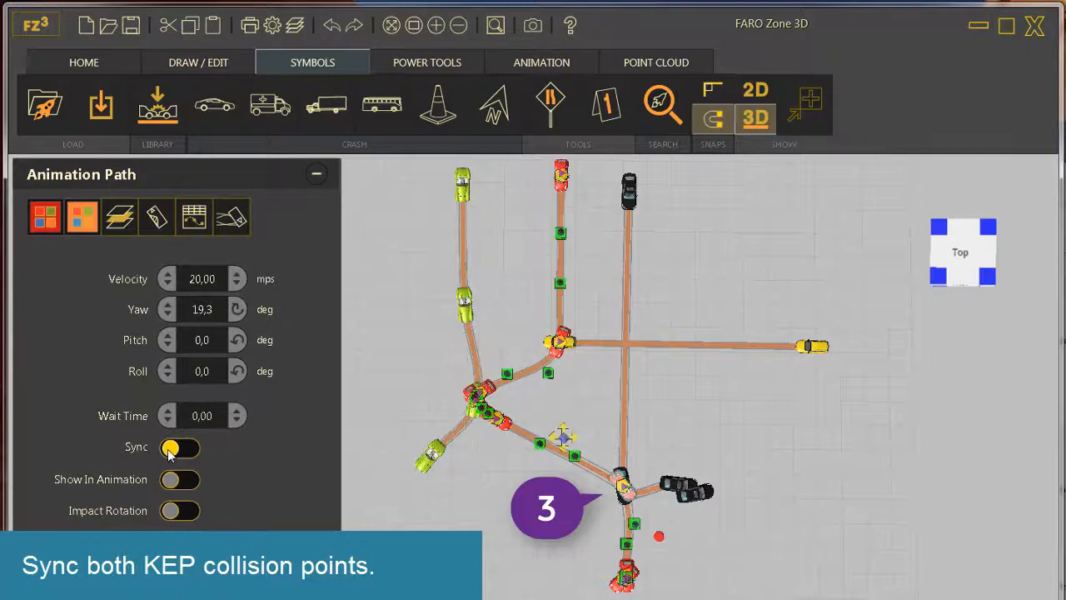
pyautogui.click(179, 447)
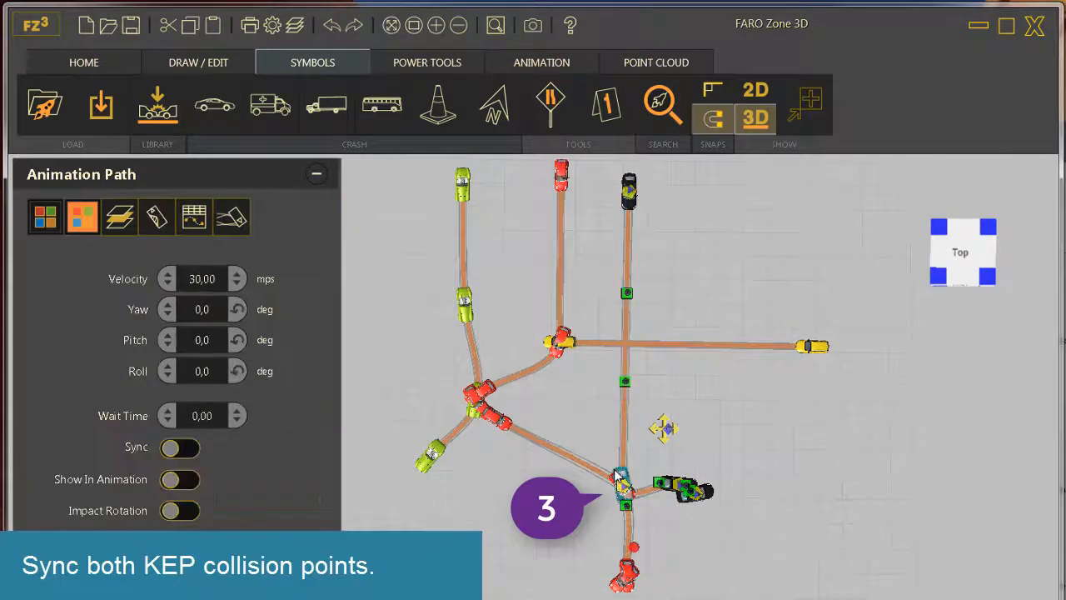
pyautogui.click(179, 448)
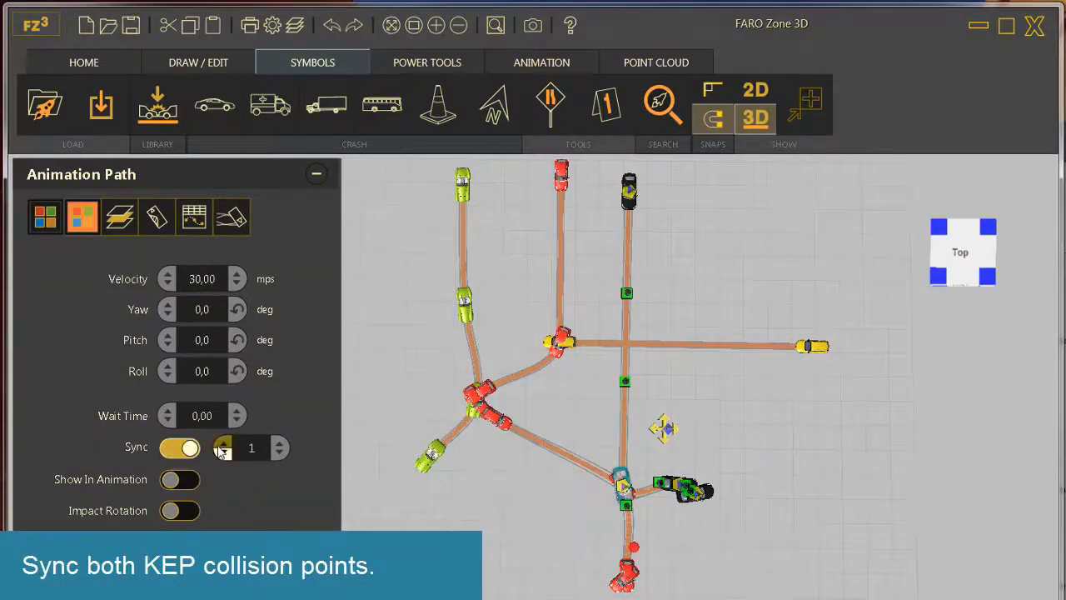